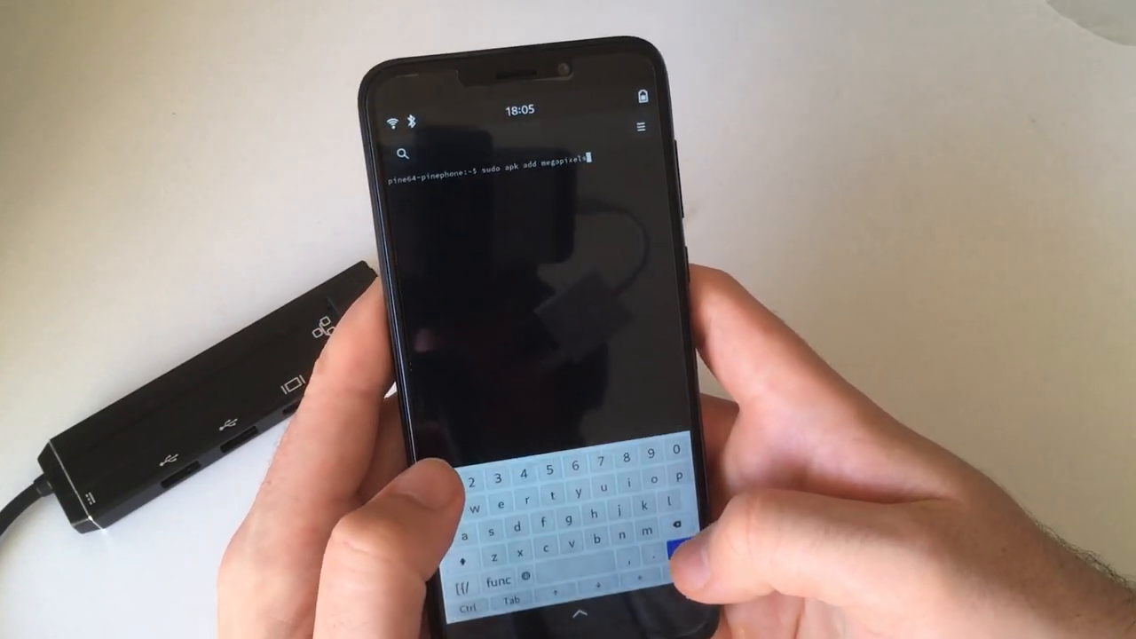
Run 'sudo apk add megapixels' so the Terminal asks for the sudo password
{"action": "key", "text": "Return"}
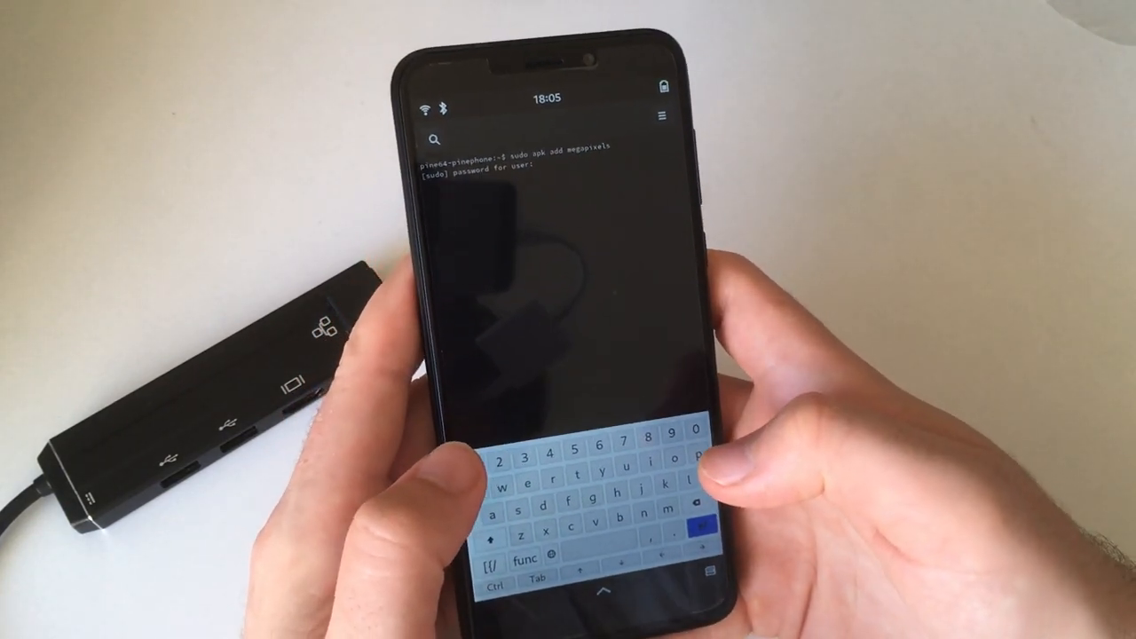